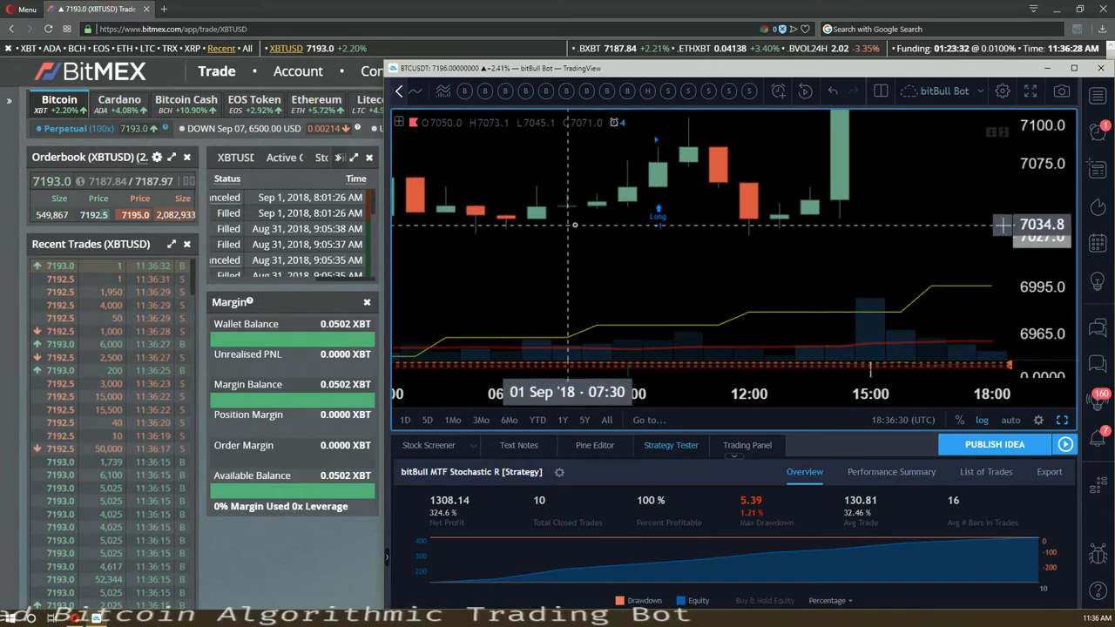
mouse_move(627, 196)
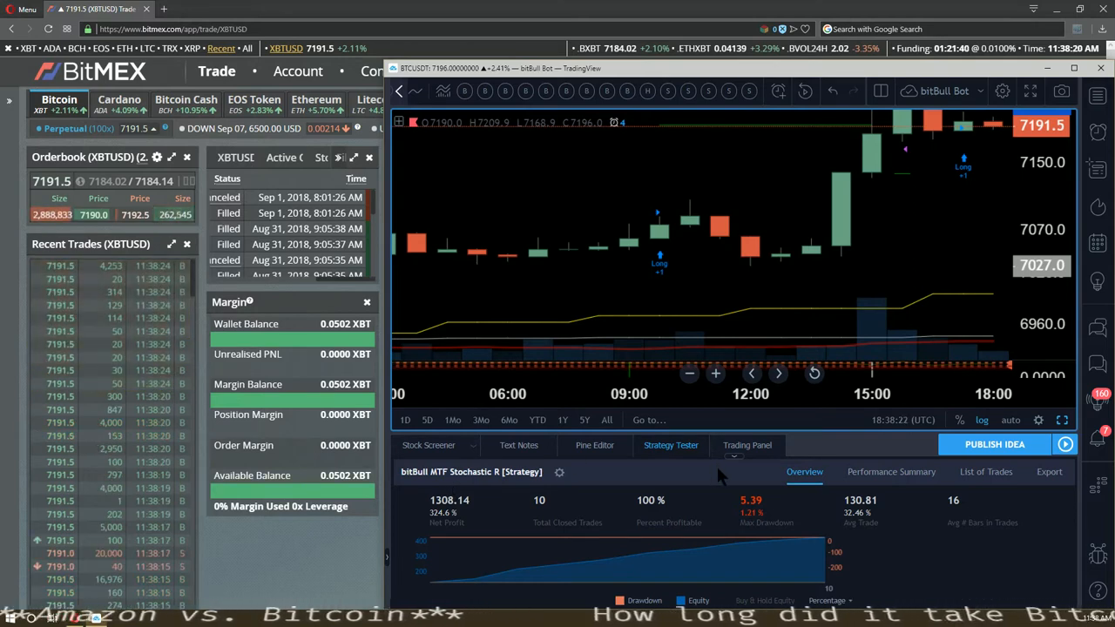
mouse_move(601, 487)
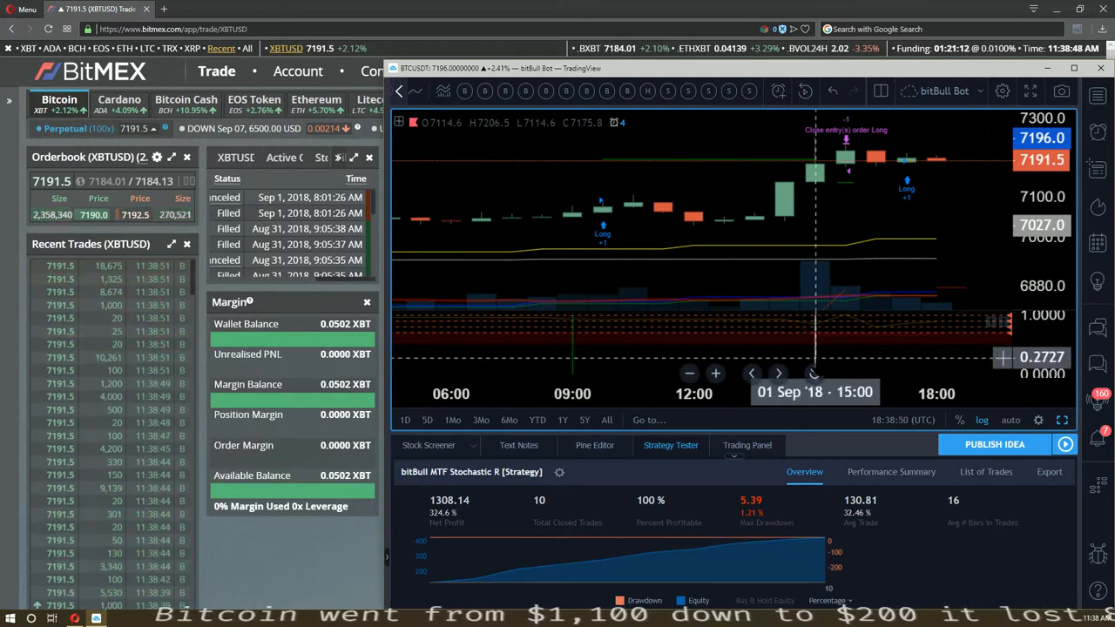
mouse_move(850, 172)
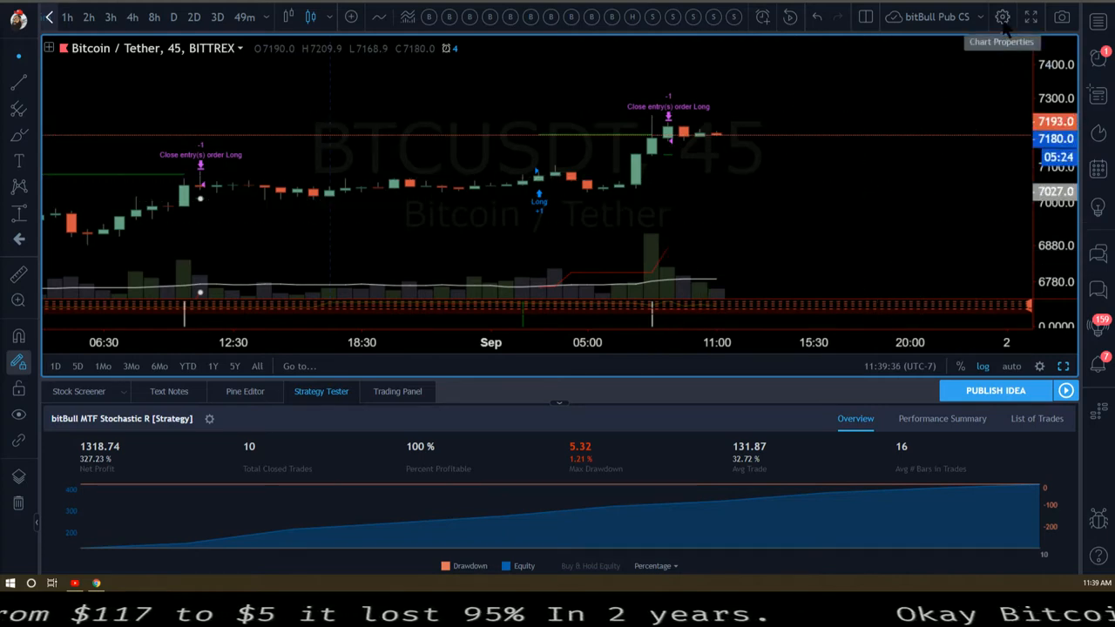
Review the chart display settings and confirm them unchanged with OK.
click(1002, 16)
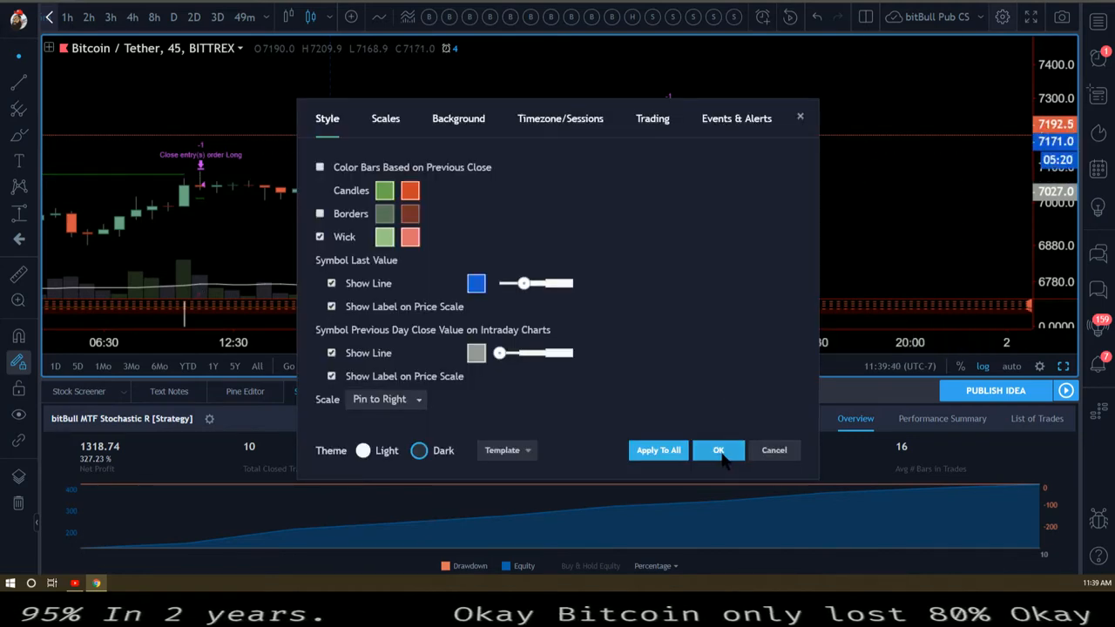
click(718, 450)
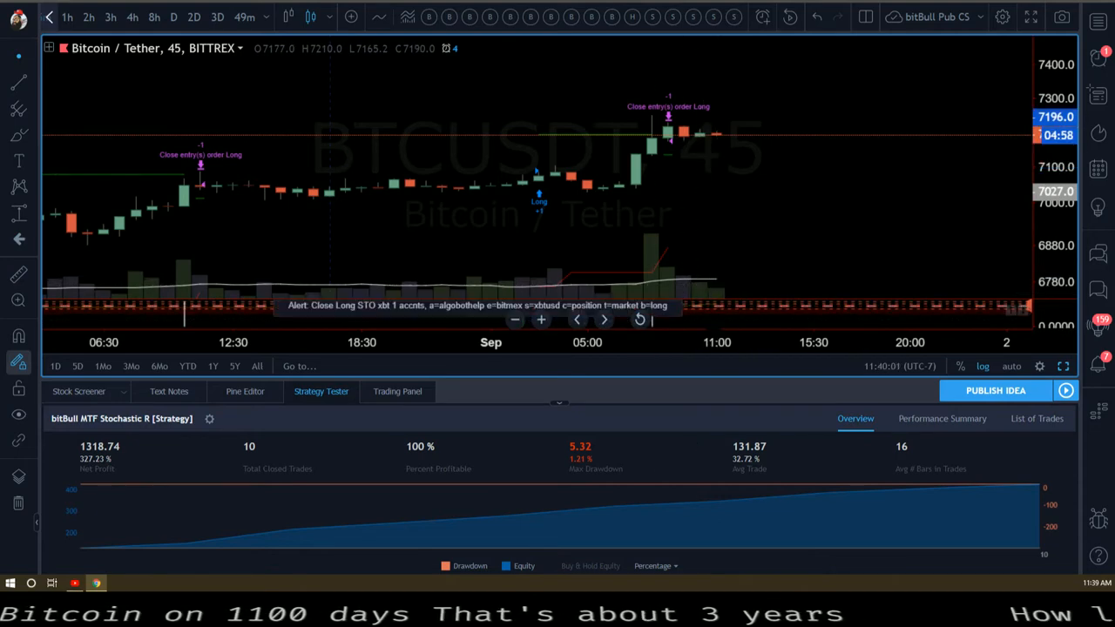
mouse_move(700, 340)
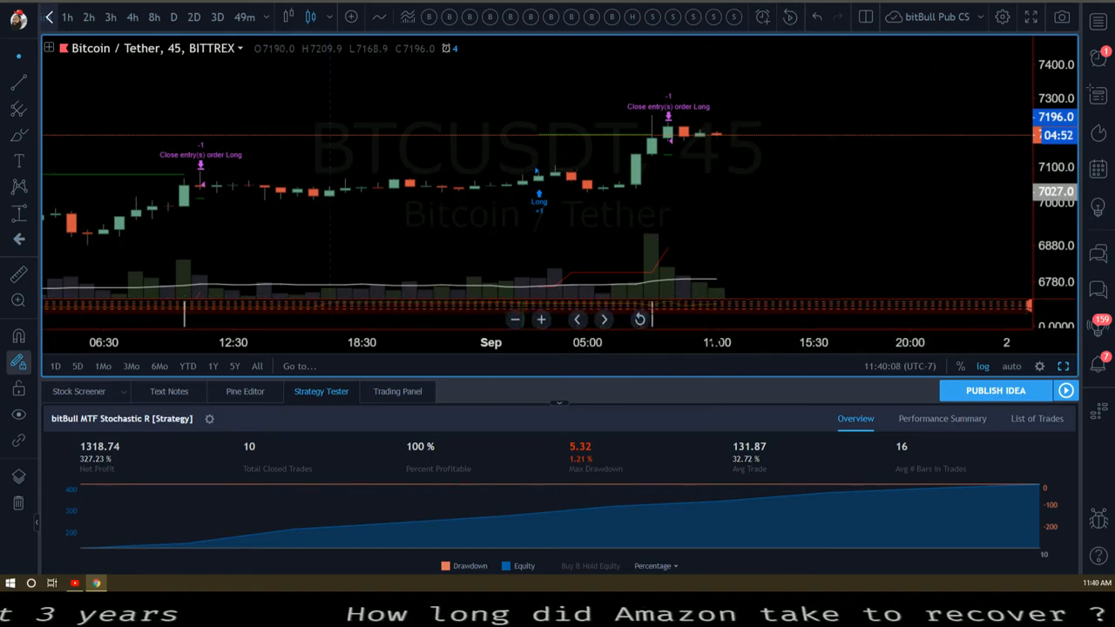
mouse_move(717, 140)
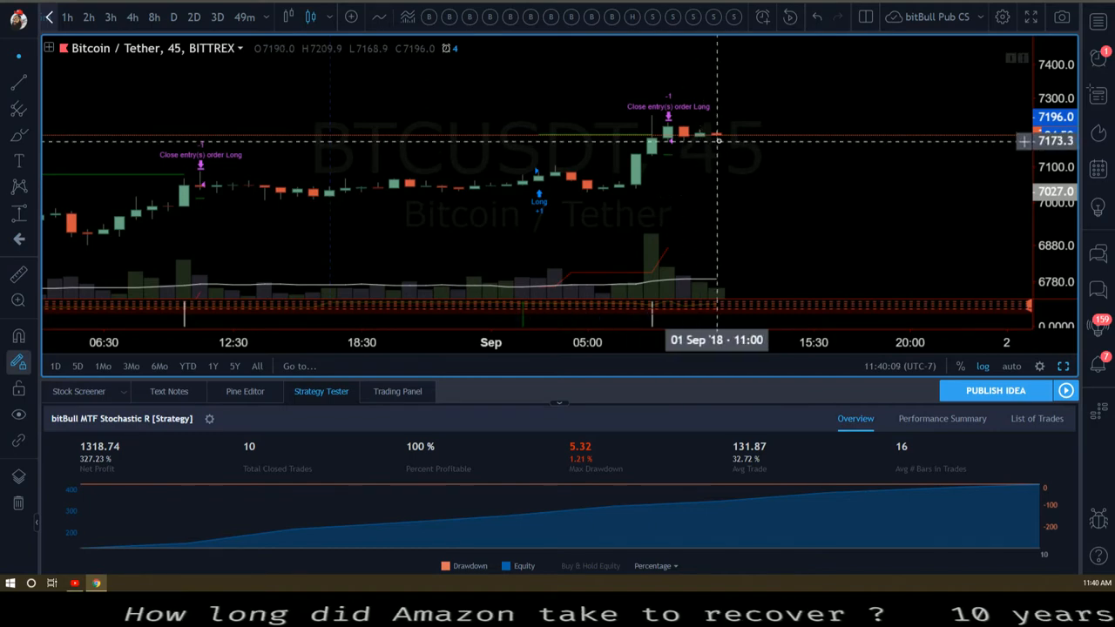